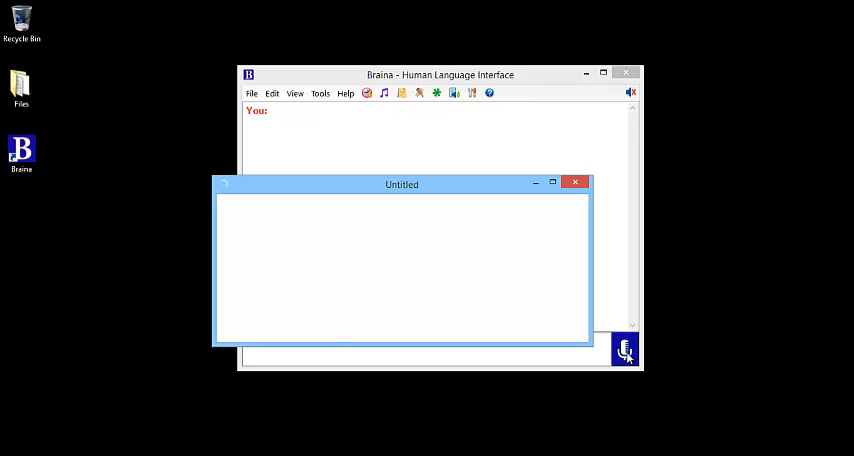
Start Braina's speech recognition from the dictation window's microphone button.
{"action": "left_click", "coordinate": [624, 348]}
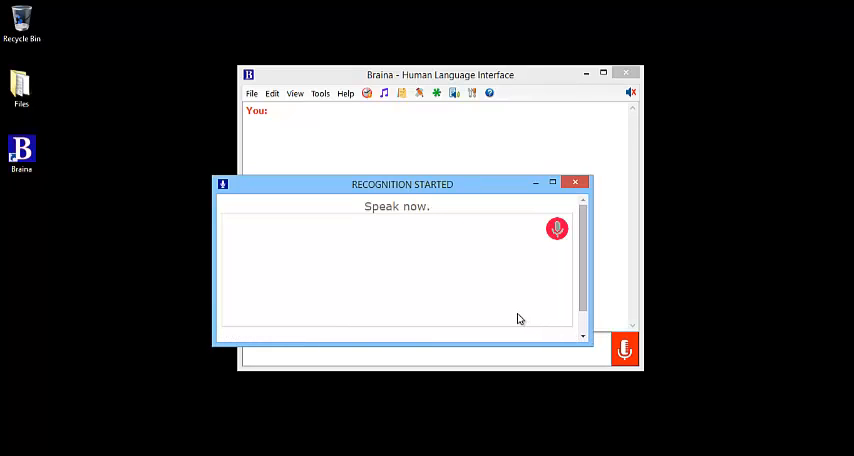
{"action": "left_click", "coordinate": [556, 228]}
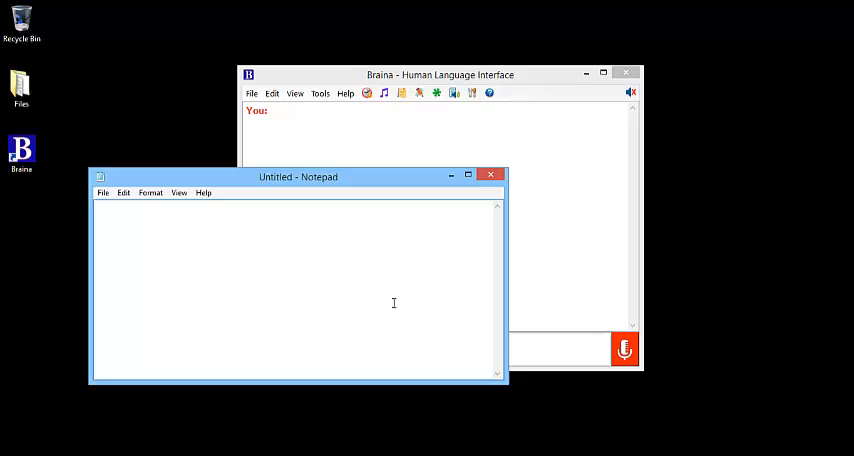
Dictate the sentence 'This is a dictation test.' into the untitled Notepad document.
{"action": "type", "text": "This is a dictation test."}
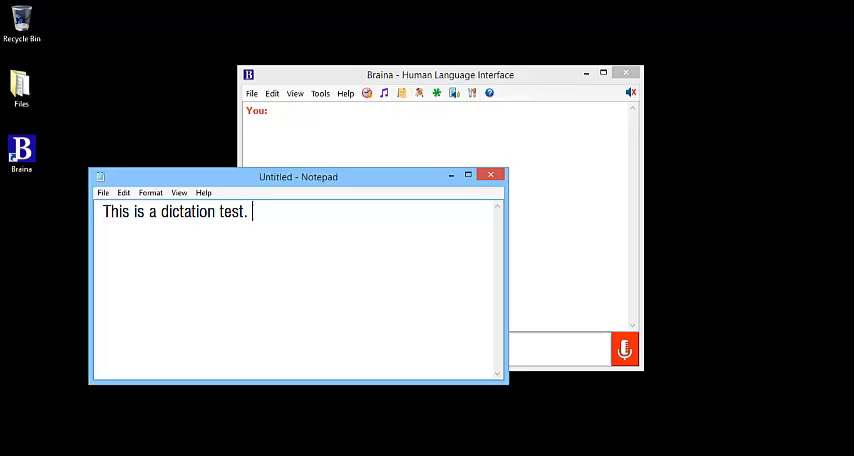
Switch the dictation language to Japanese and dictate こんにちは after the English sentence.
{"action": "left_click", "coordinate": [624, 348]}
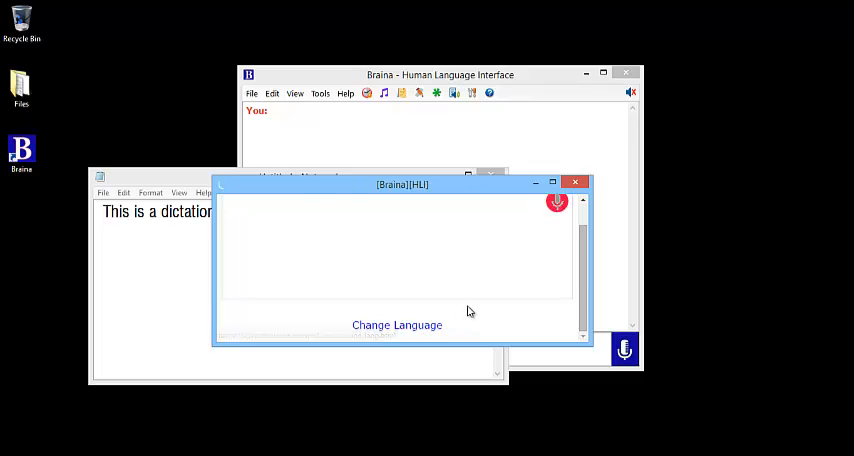
{"action": "left_click", "coordinate": [396, 324]}
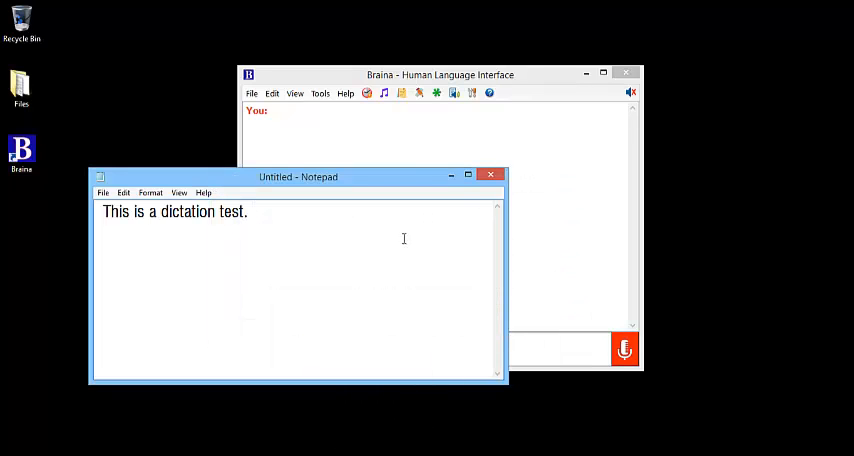
{"action": "type", "text": "こんにちは"}
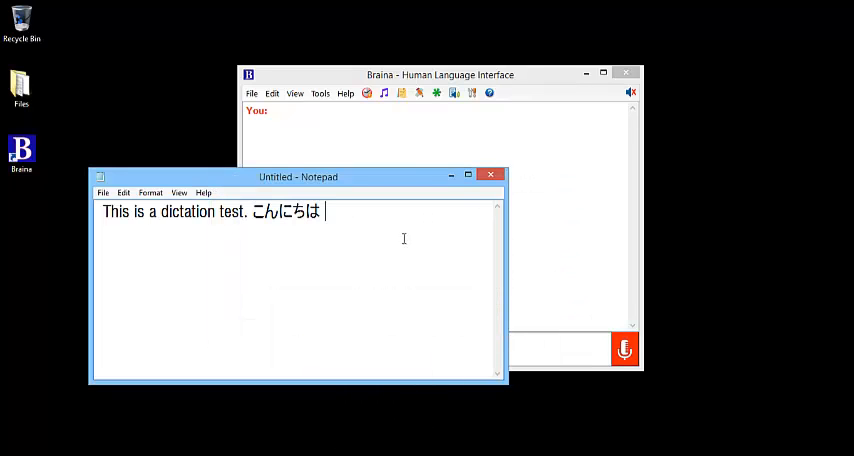